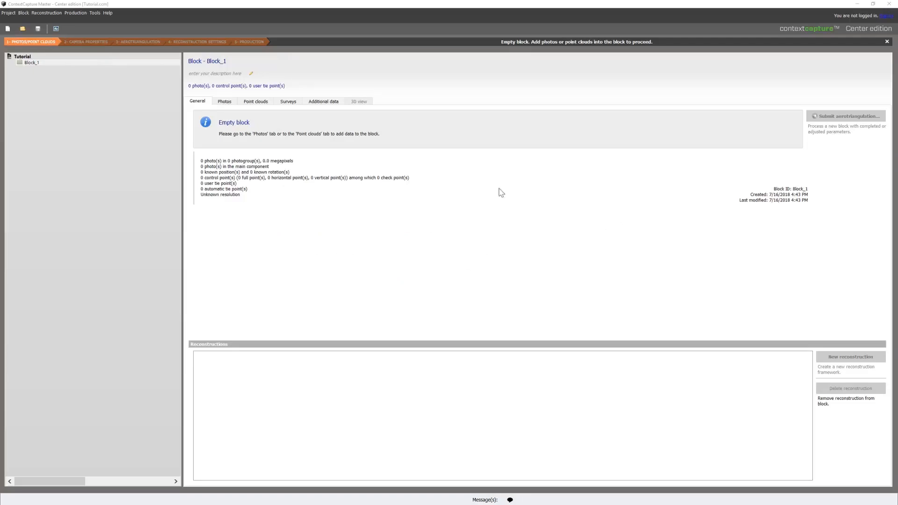
mouse_move(224, 102)
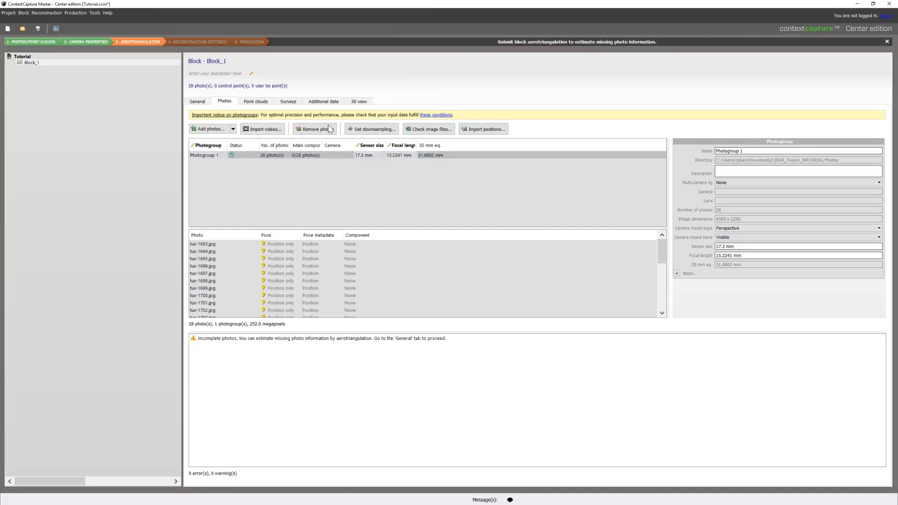
Return to the block's General overview and launch aerotriangulation of the 28 photos.
left_click(197, 102)
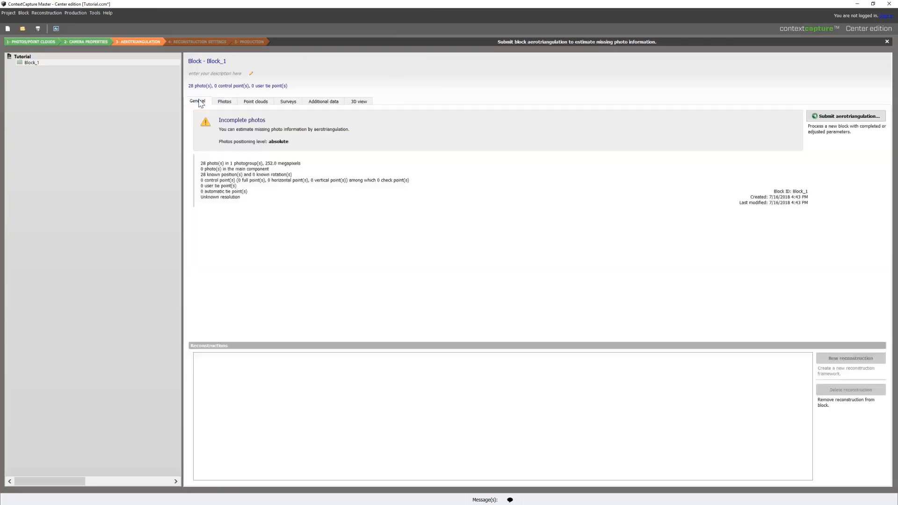
left_click(848, 116)
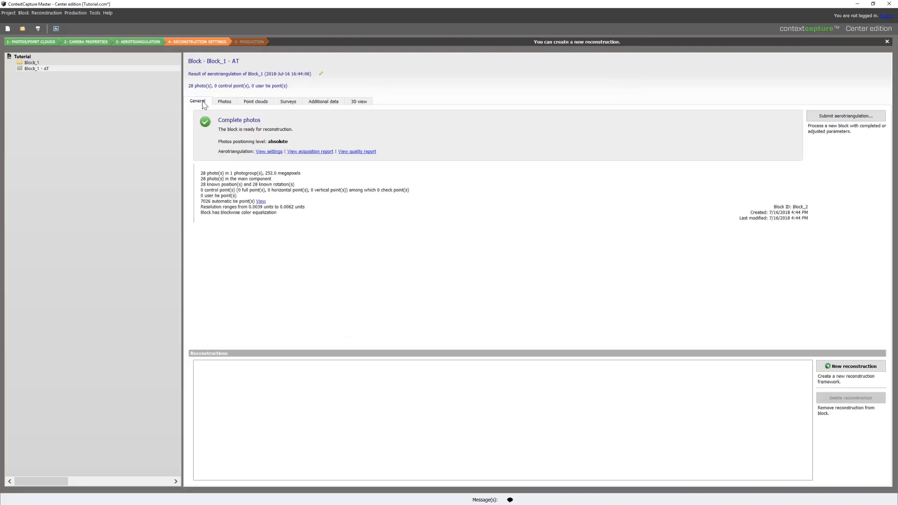
mouse_move(255, 104)
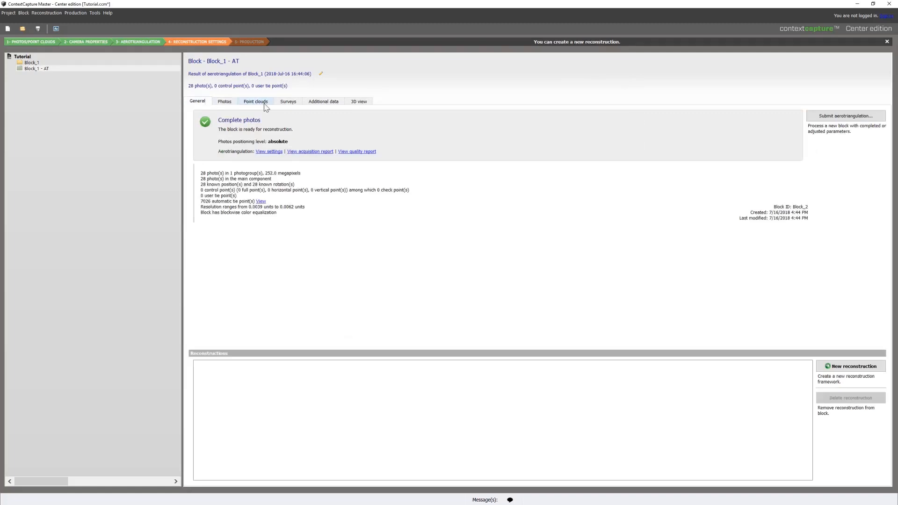
Import the static-scan point cloud into Block_1 - AT from the Point clouds tab.
left_click(249, 116)
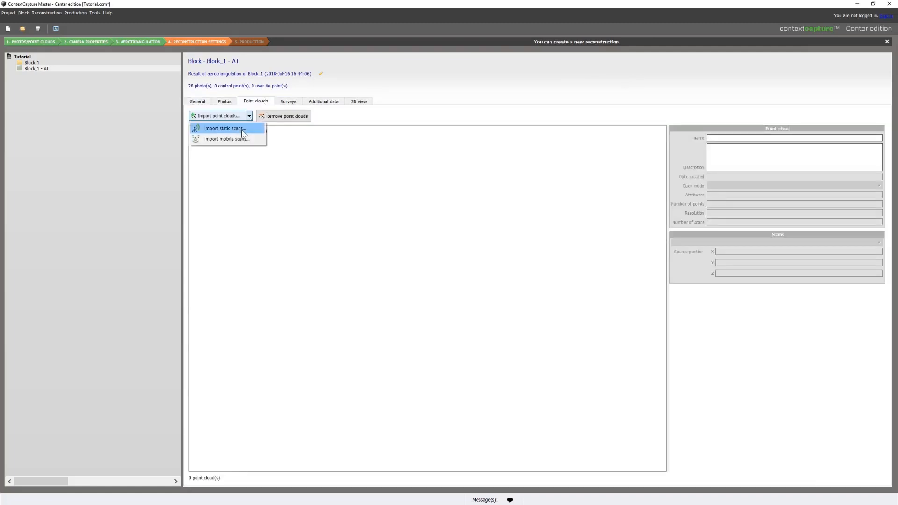
left_click(224, 128)
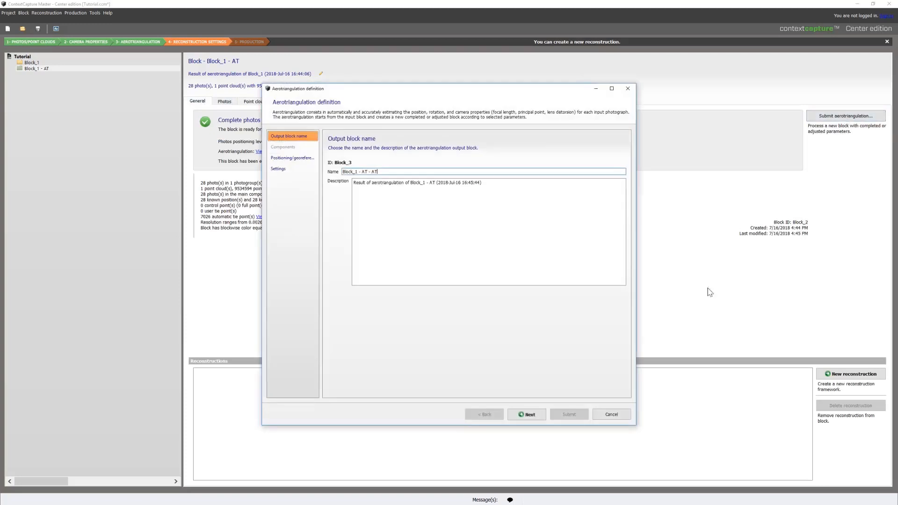
Enable point clouds for adjustment, keep default settings, and submit Block_1 - AT - AT.
left_click(525, 414)
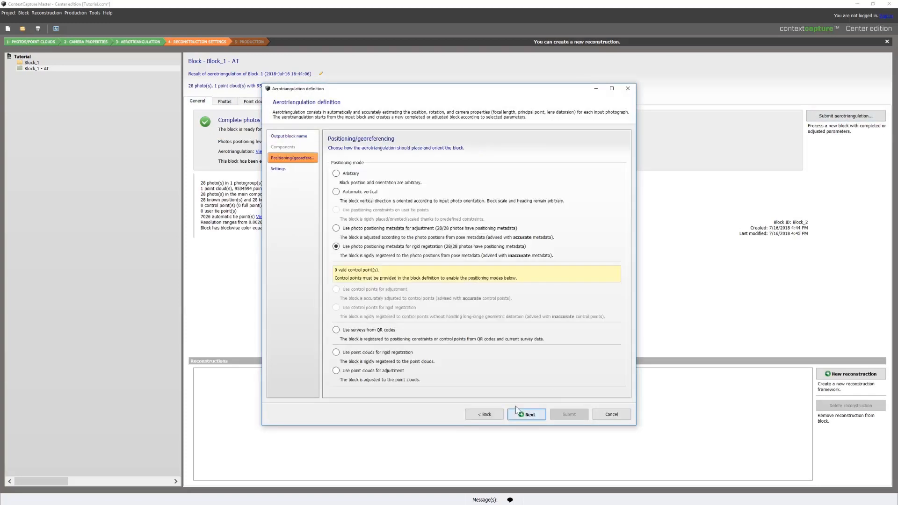
mouse_move(367, 376)
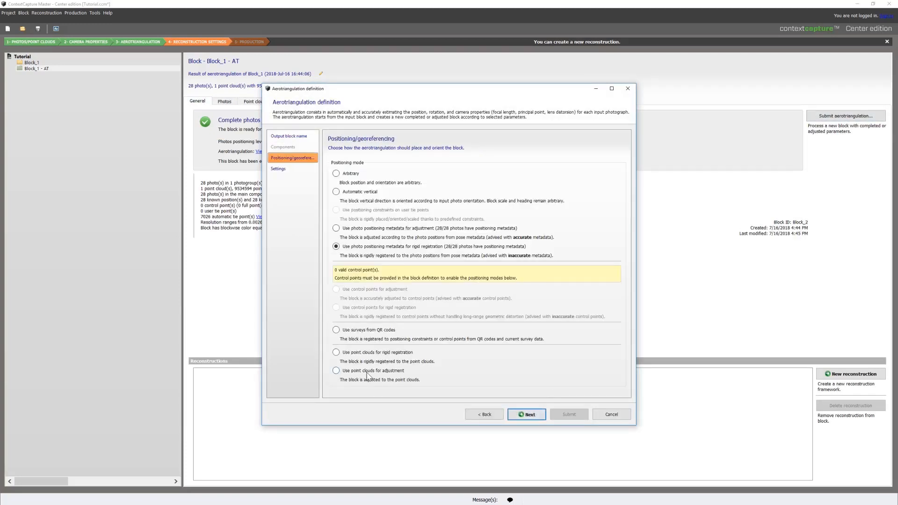
left_click(526, 414)
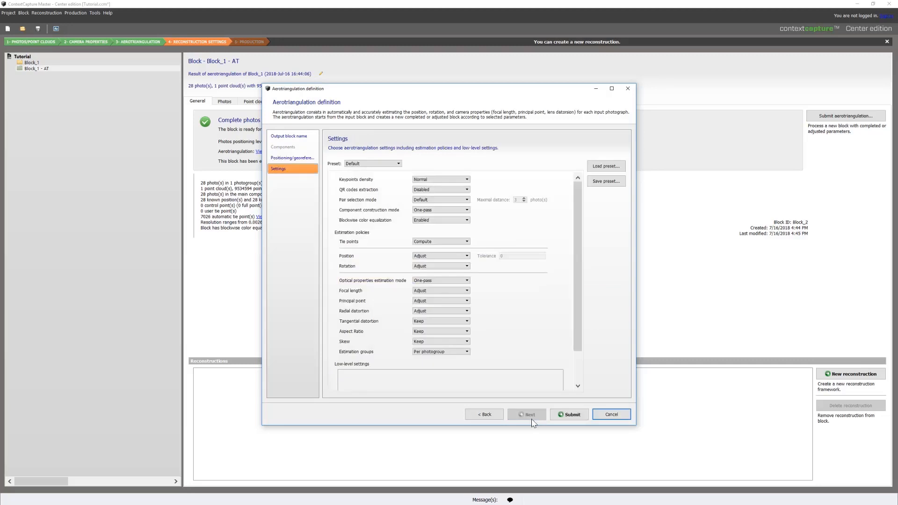
left_click(569, 414)
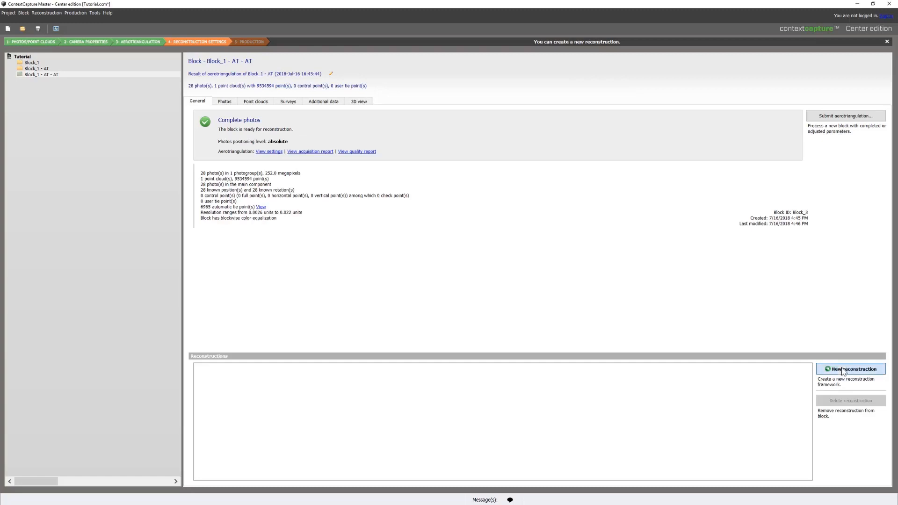
Create Reconstruction_1, review its region of interest, and begin a new production.
left_click(850, 369)
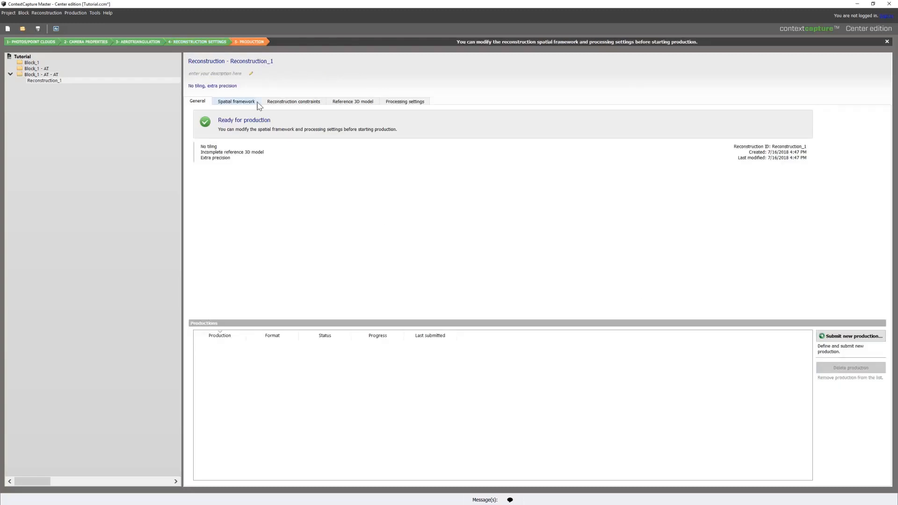
left_click(236, 102)
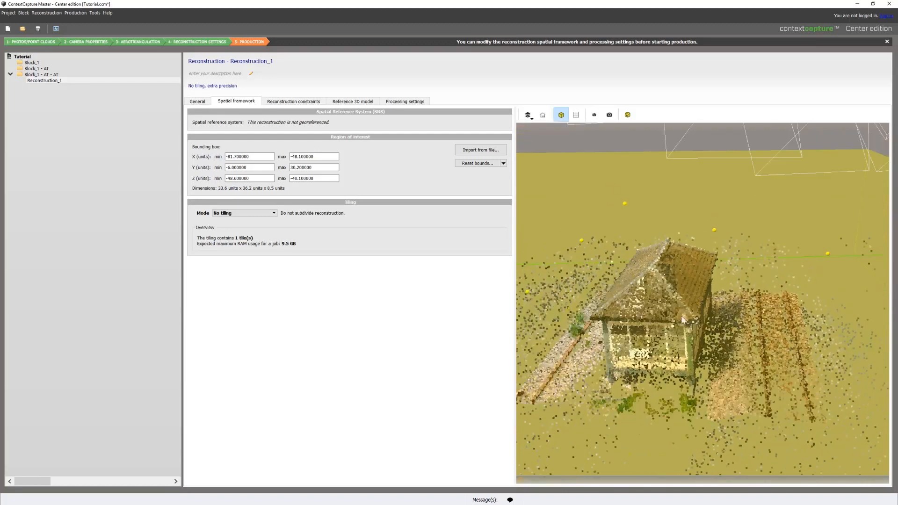
left_click(197, 101)
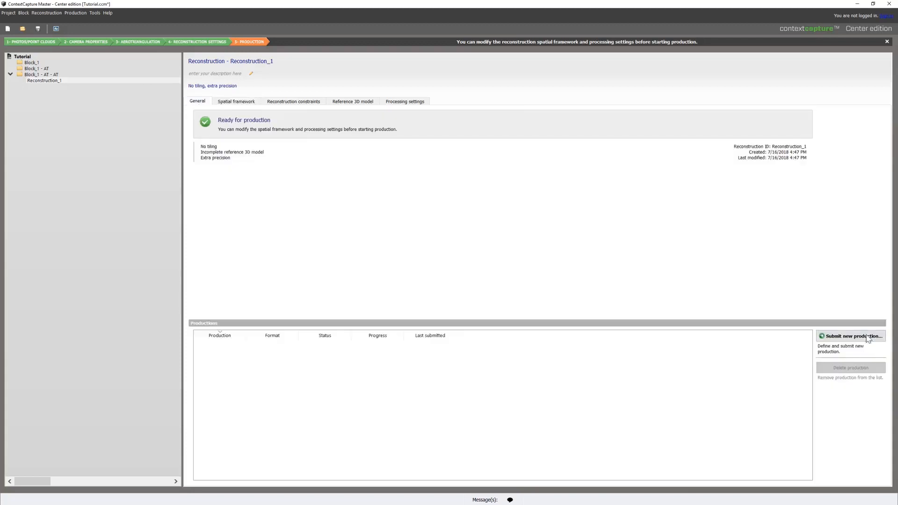
left_click(852, 336)
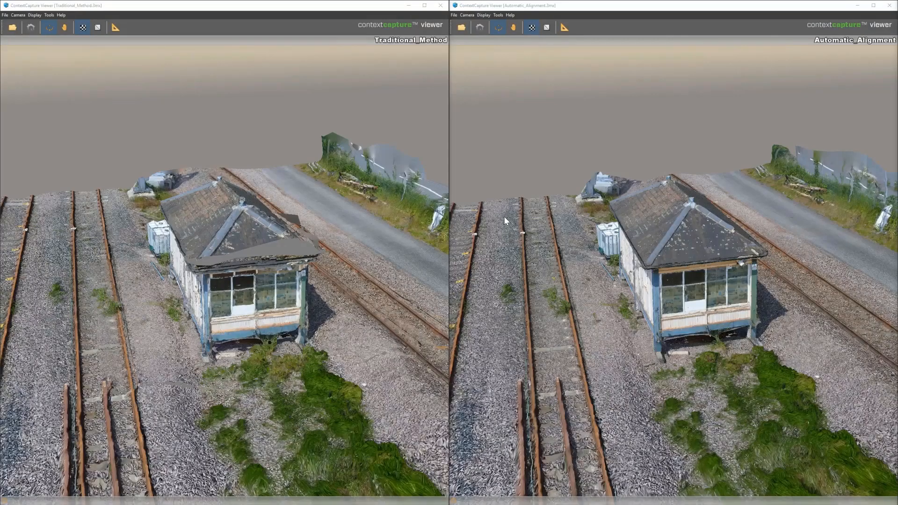
mouse_move(584, 270)
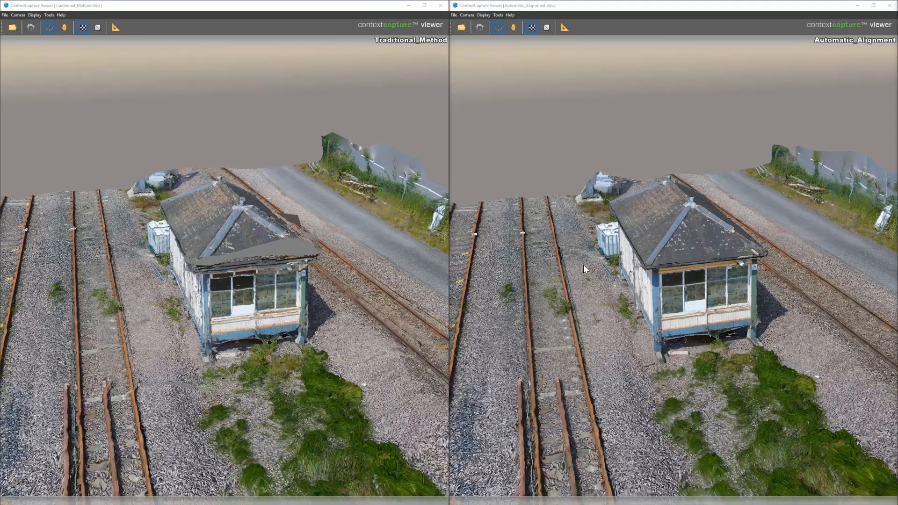
mouse_move(275, 225)
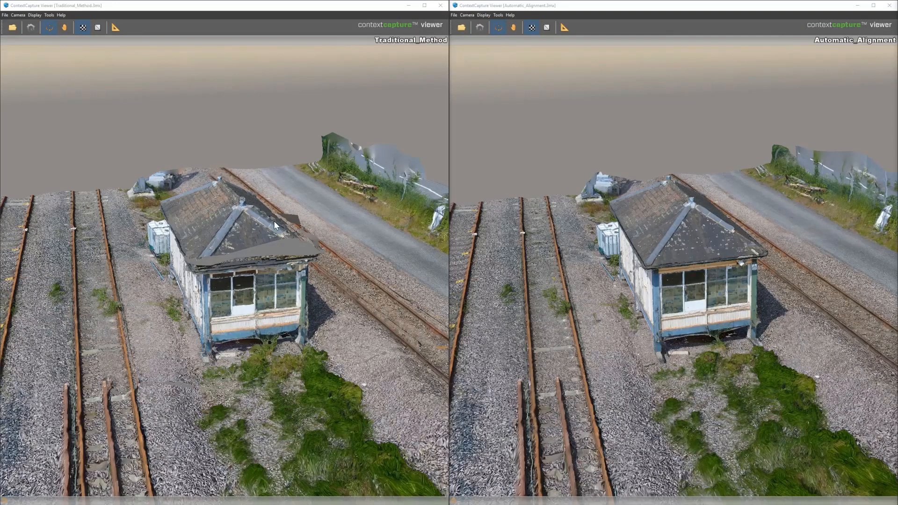
mouse_move(569, 286)
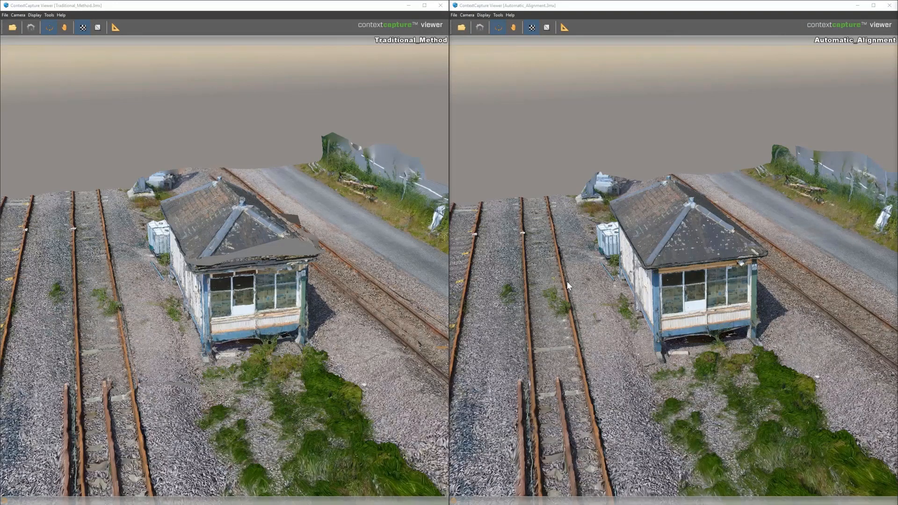